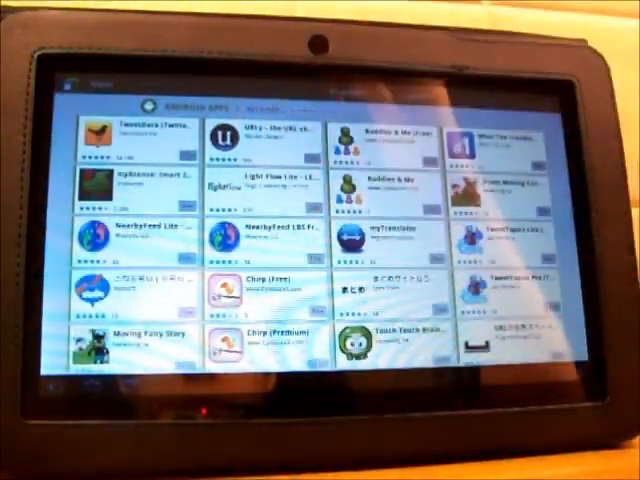
# Choose an app from the Market grid to view its listing.
pyautogui.click(270, 140)
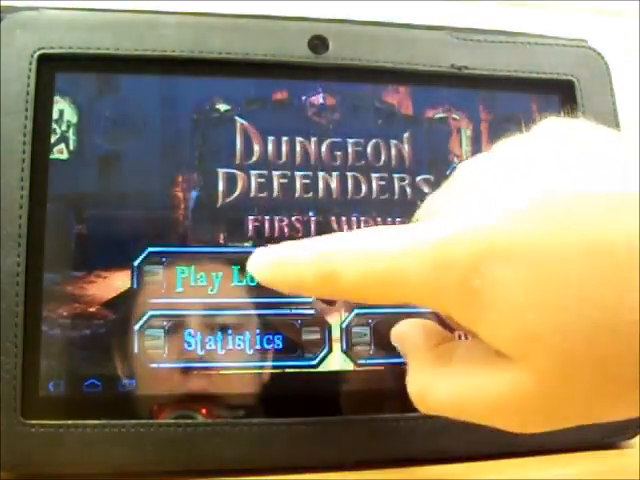
# Start a local game from the Dungeon Defenders title screen.
pyautogui.click(220, 280)
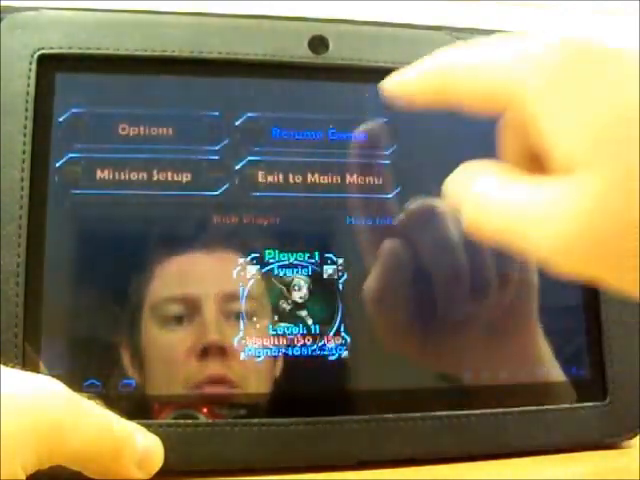
# Exit the mission to the main menu and confirm with Yes.
pyautogui.click(322, 176)
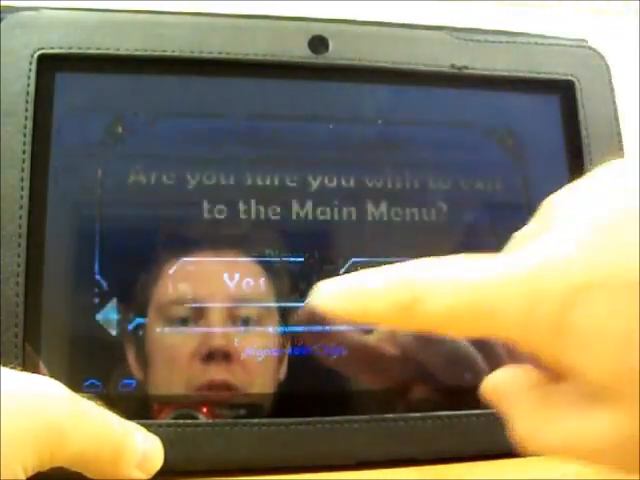
pyautogui.click(244, 276)
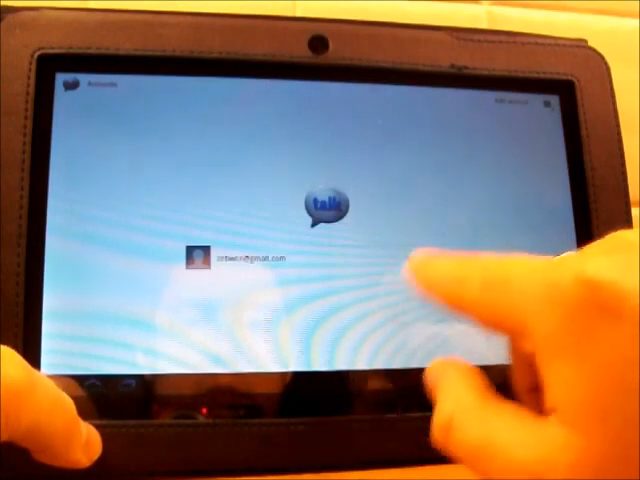
# Sign in to the Talk account so the contact list and status appear.
pyautogui.click(238, 256)
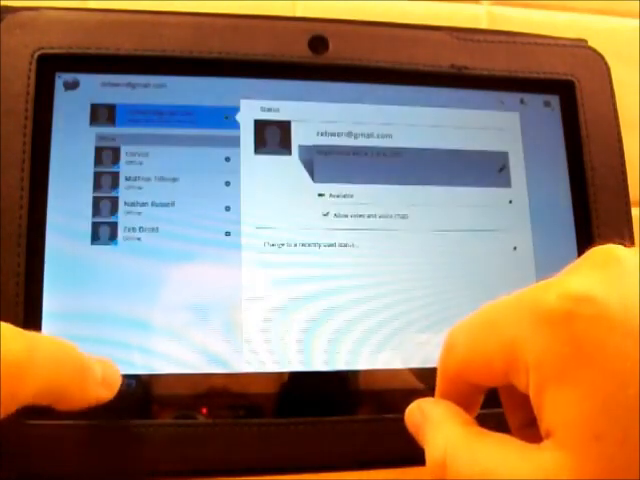